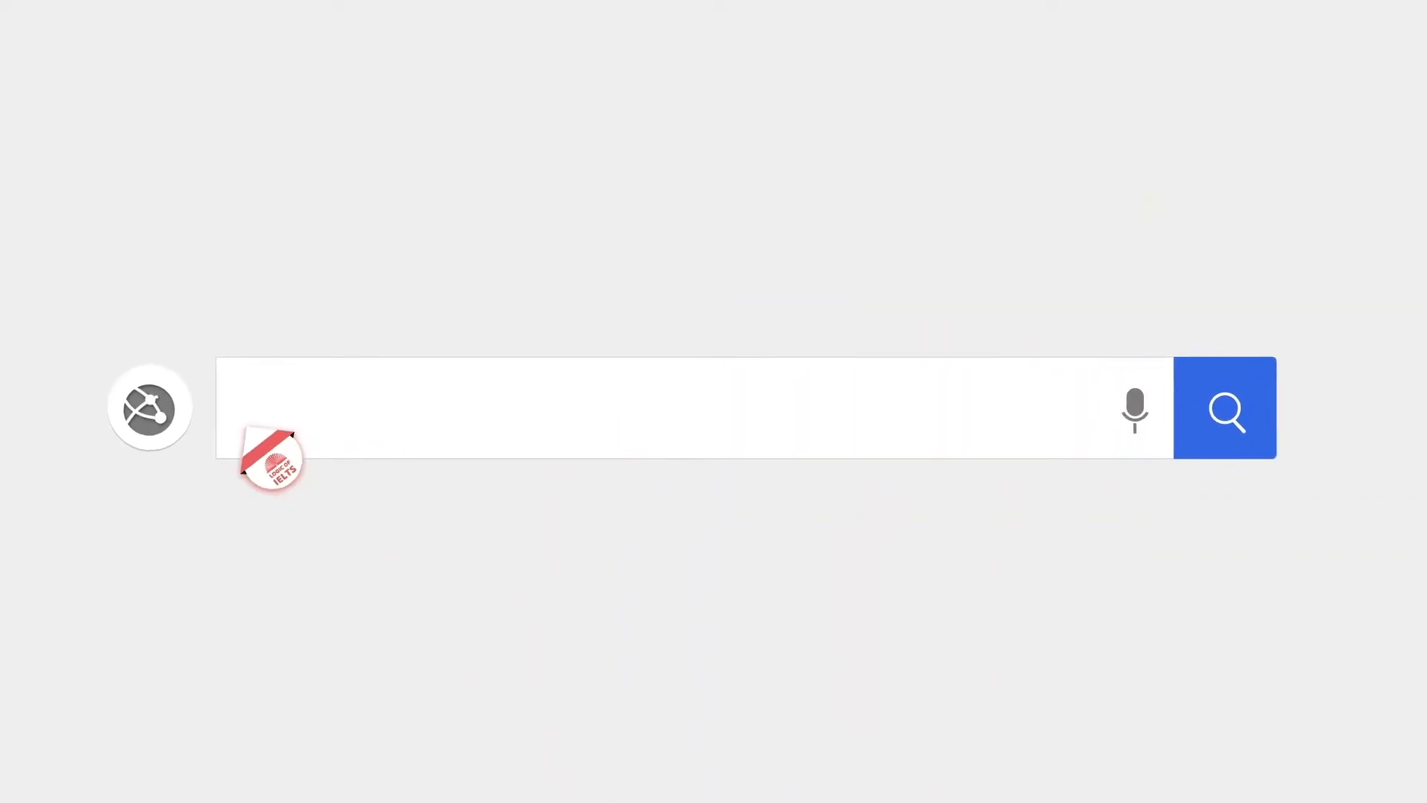
type("www.logicofielts.com")
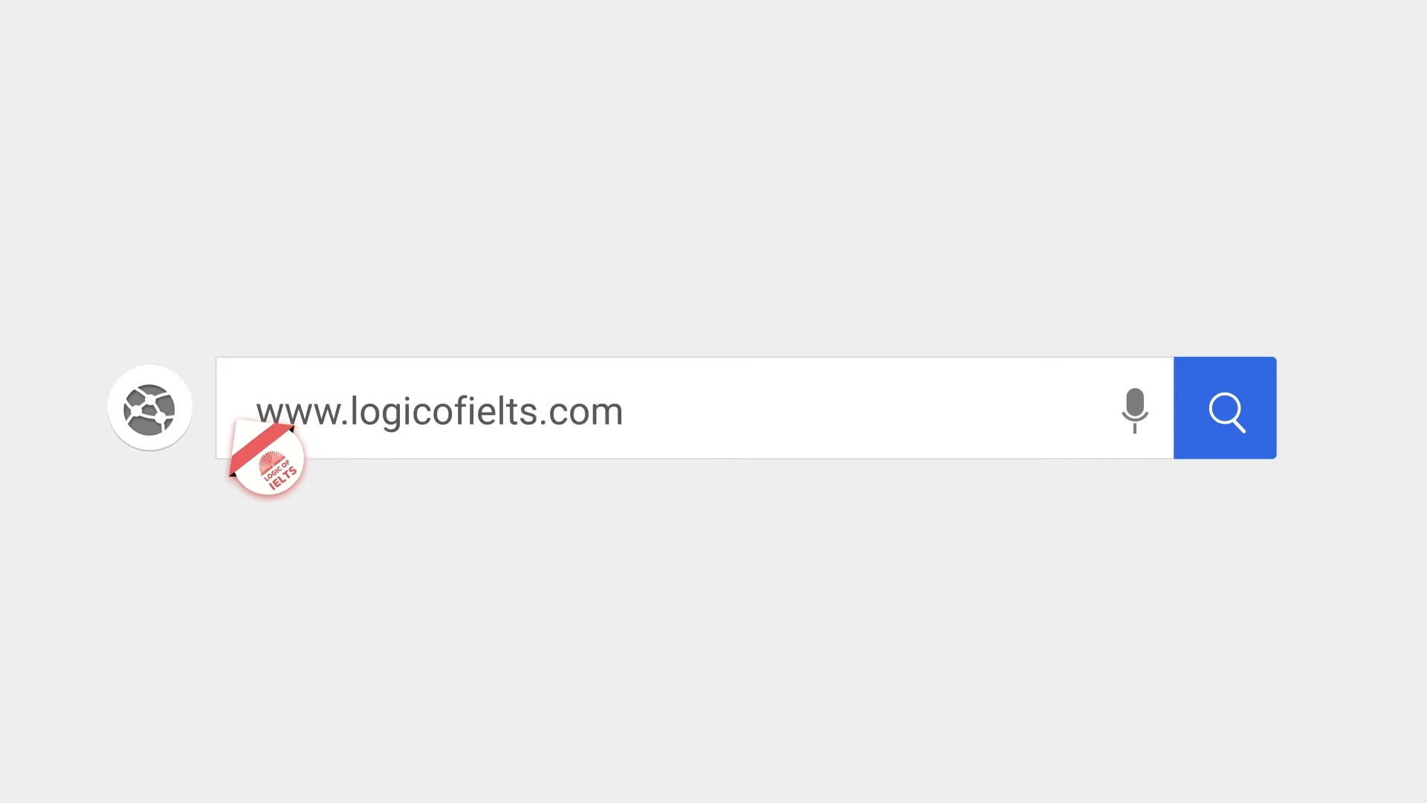
left_click(1224, 408)
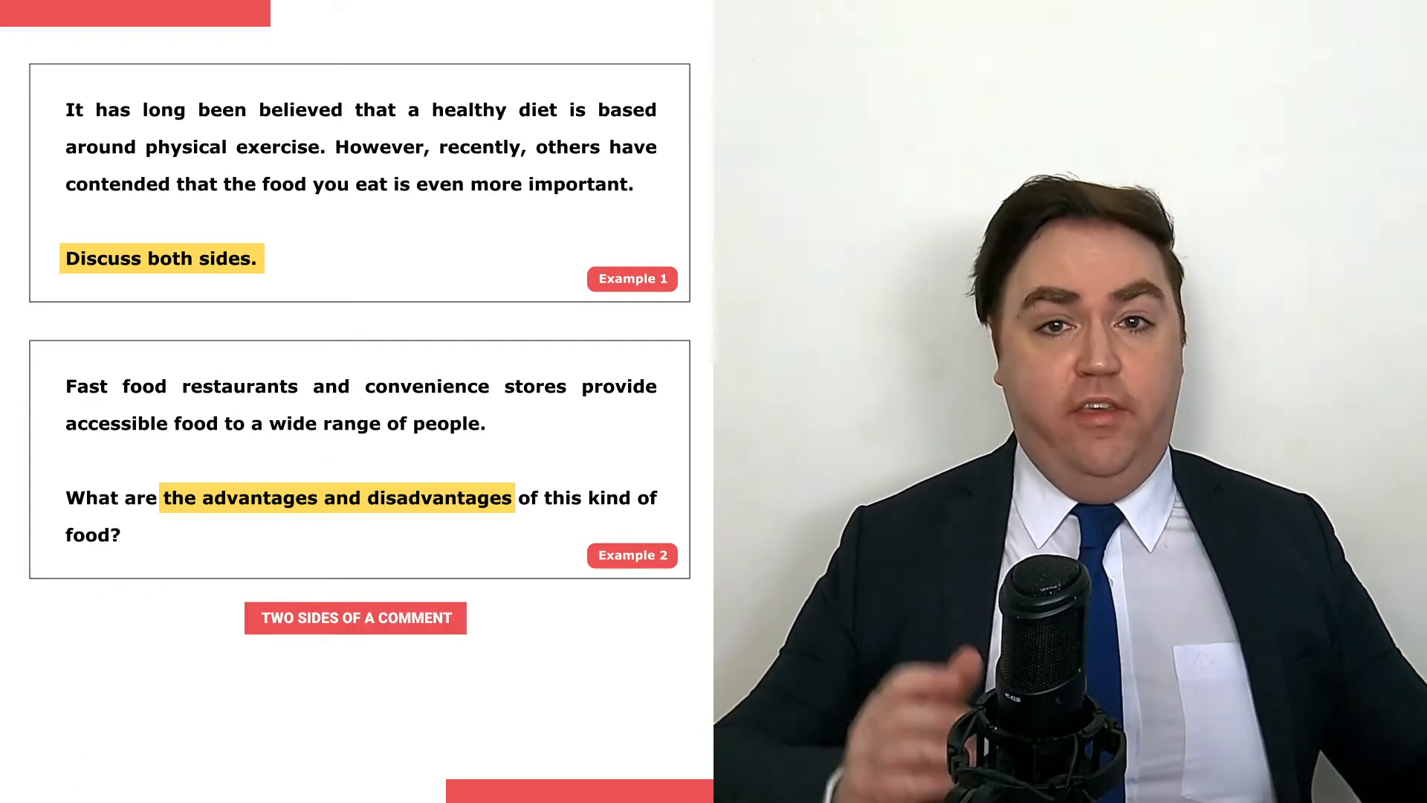
left_click(356, 617)
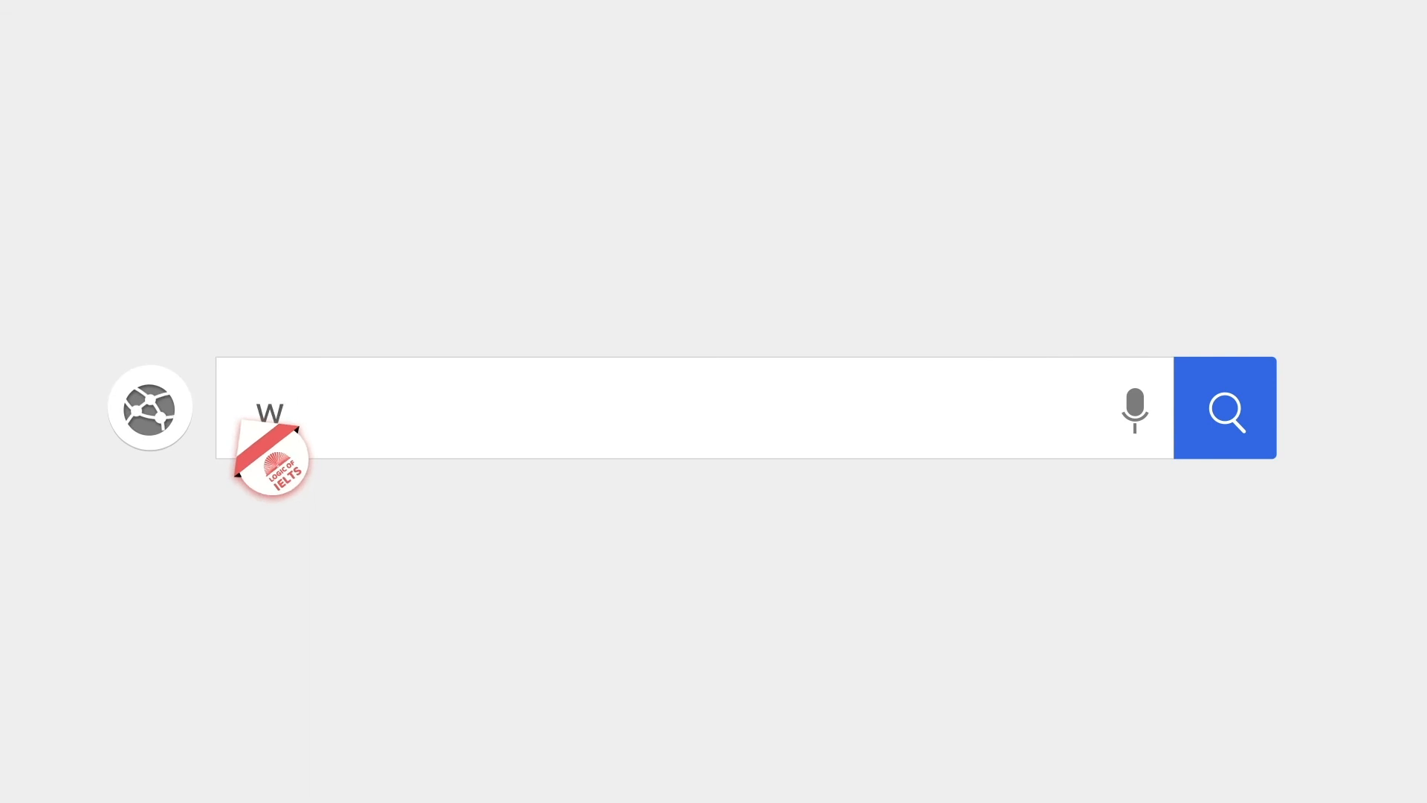
type("www.logicofielts.com")
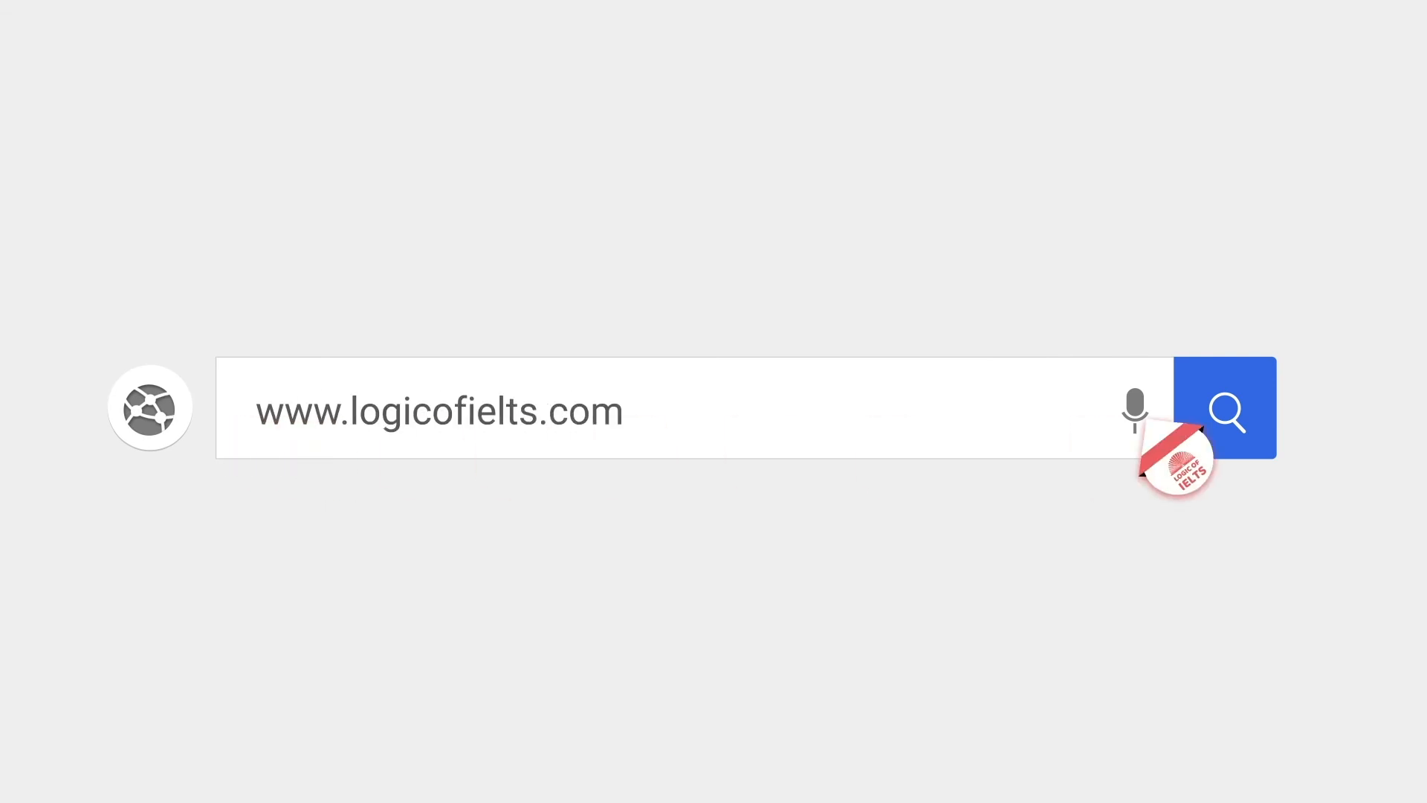
left_click(1227, 408)
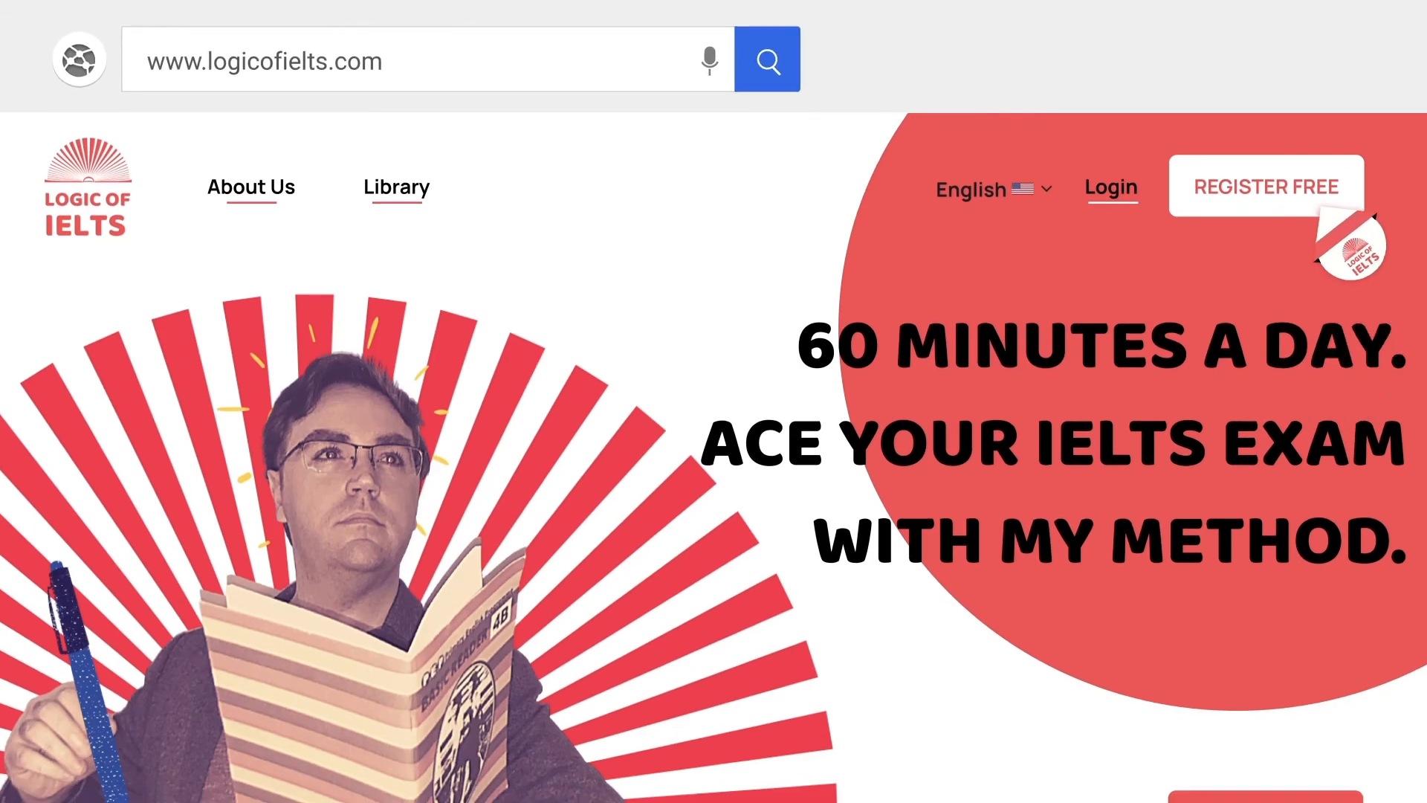